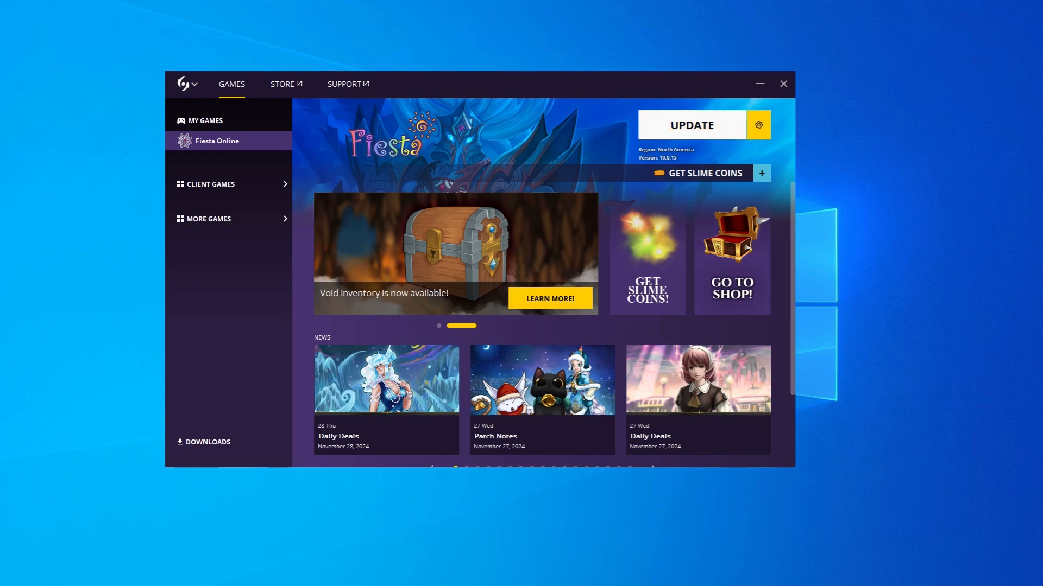
- Start the Fiesta Online update and approve the UAC prompt until the button shows PLAY (version 10.0.17)
left_click(691, 125)
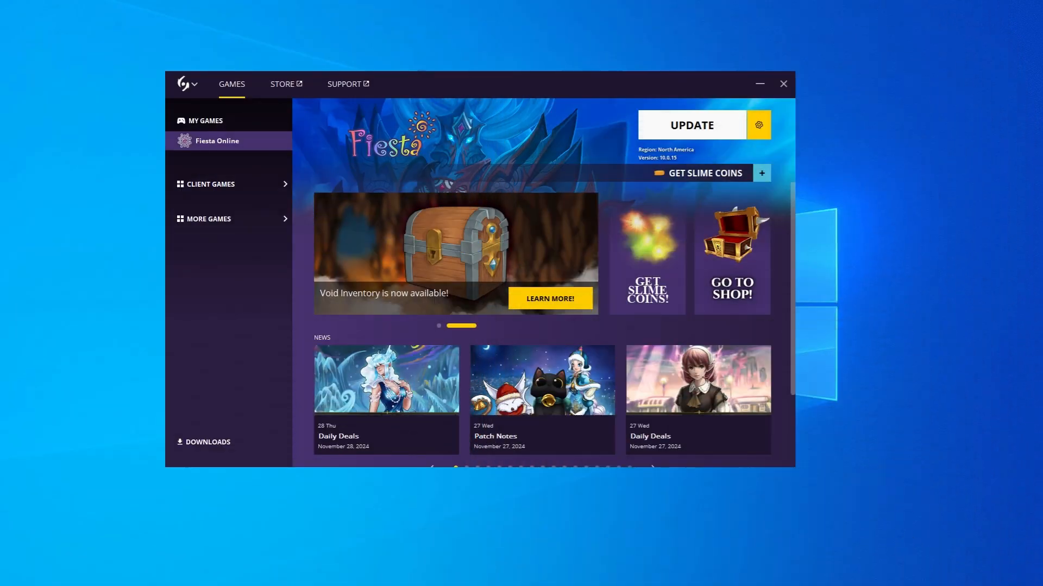
left_click(691, 124)
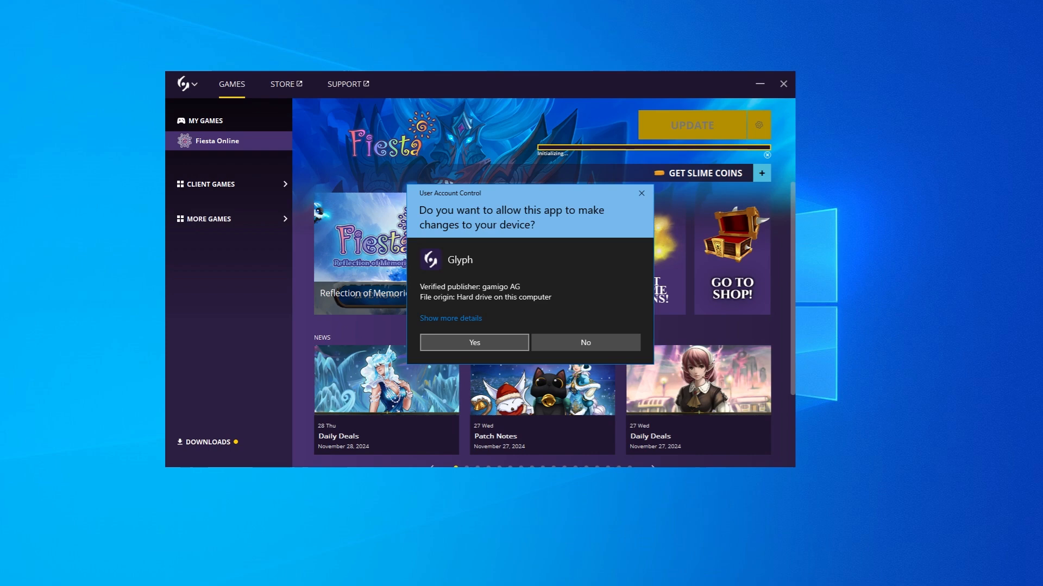
left_click(474, 342)
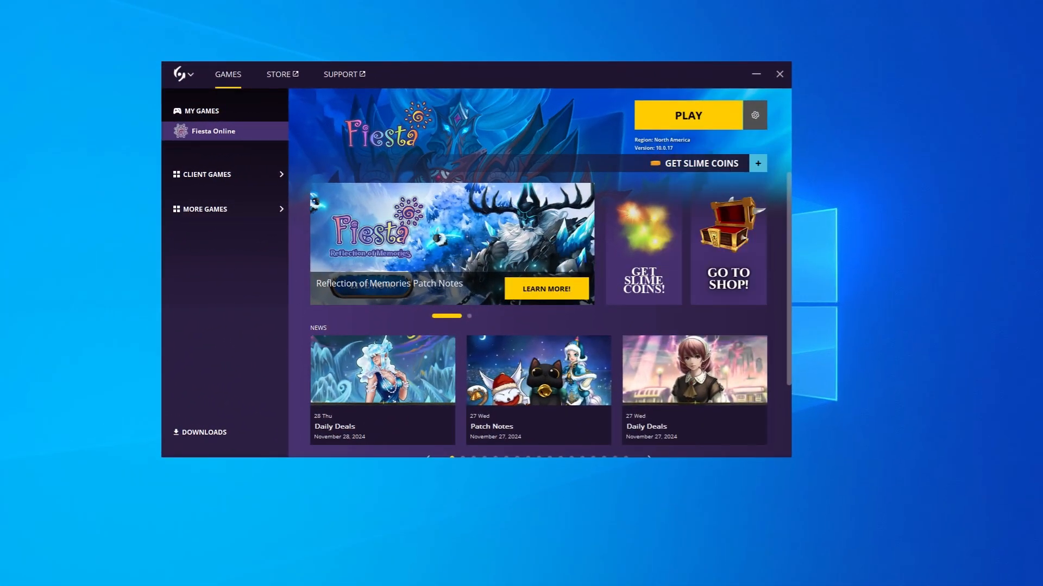
left_click(754, 115)
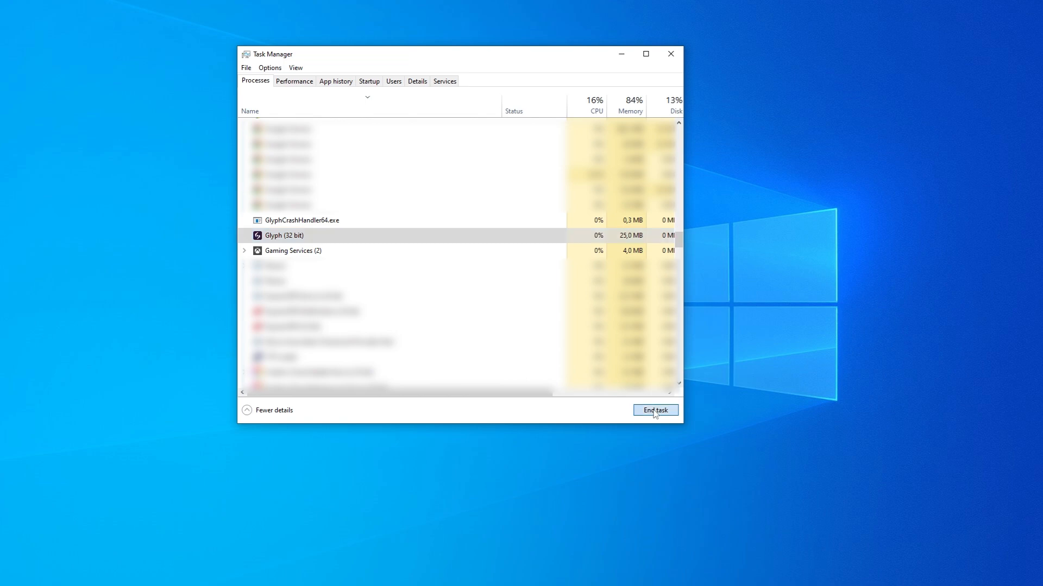
- End the Glyph (32 bit) process, then close Task Manager to leave the desktop
left_click(653, 409)
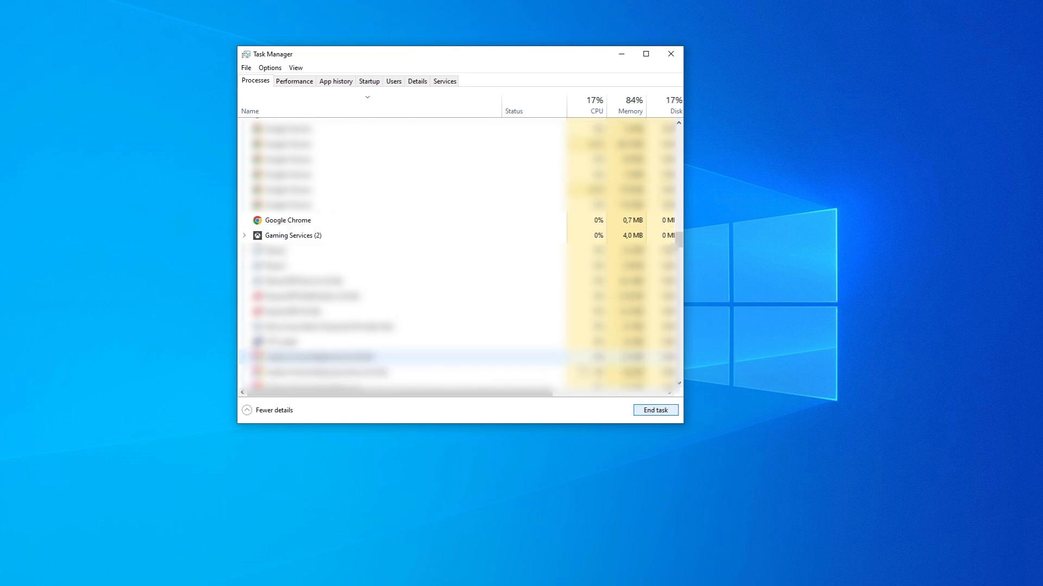
left_click(670, 55)
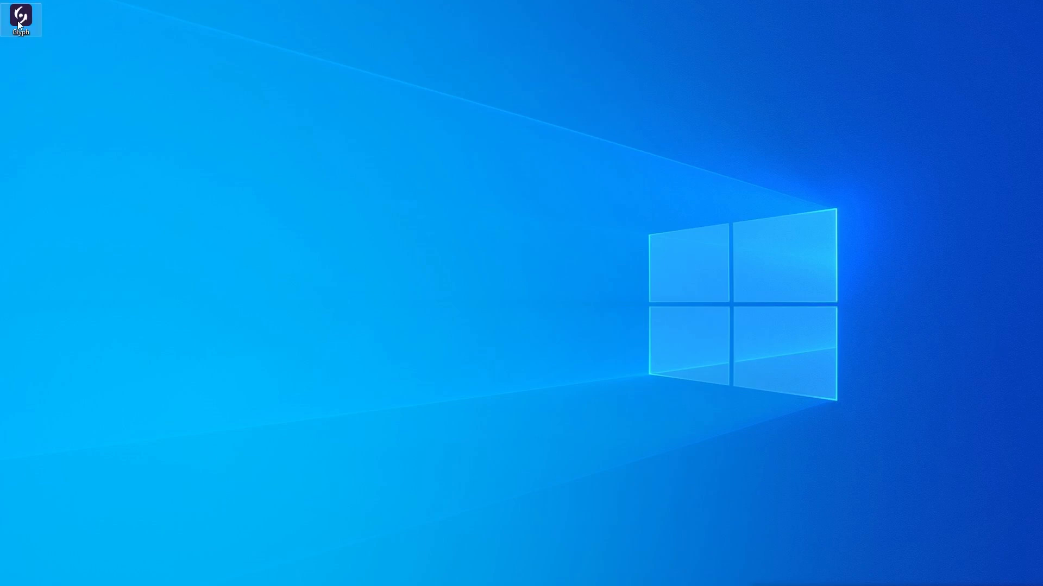
- Run Glyph as administrator from the desktop shortcut, approve UAC, and start the Fiesta Online update
right_click(20, 17)
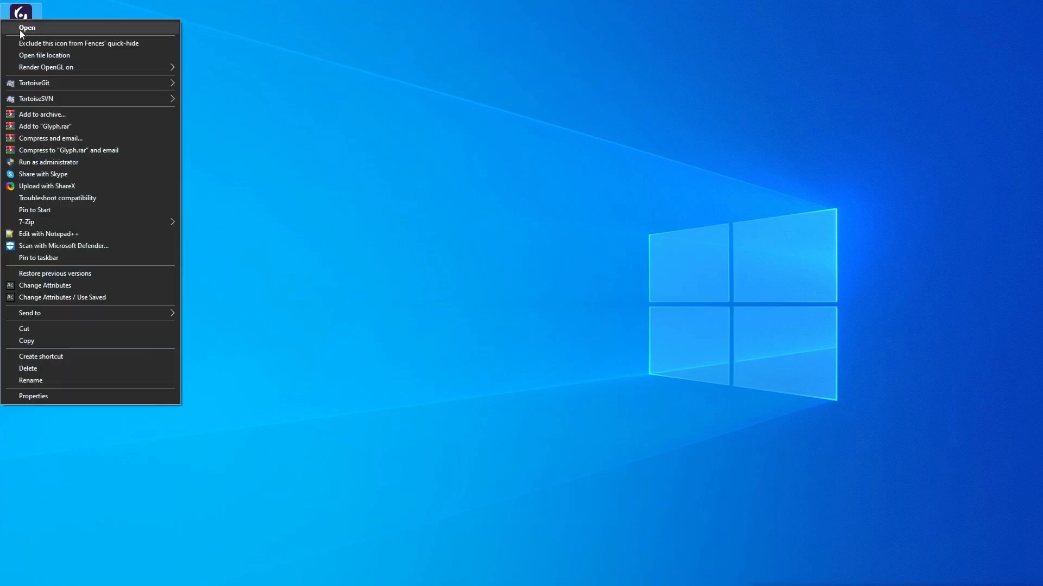
mouse_move(49, 162)
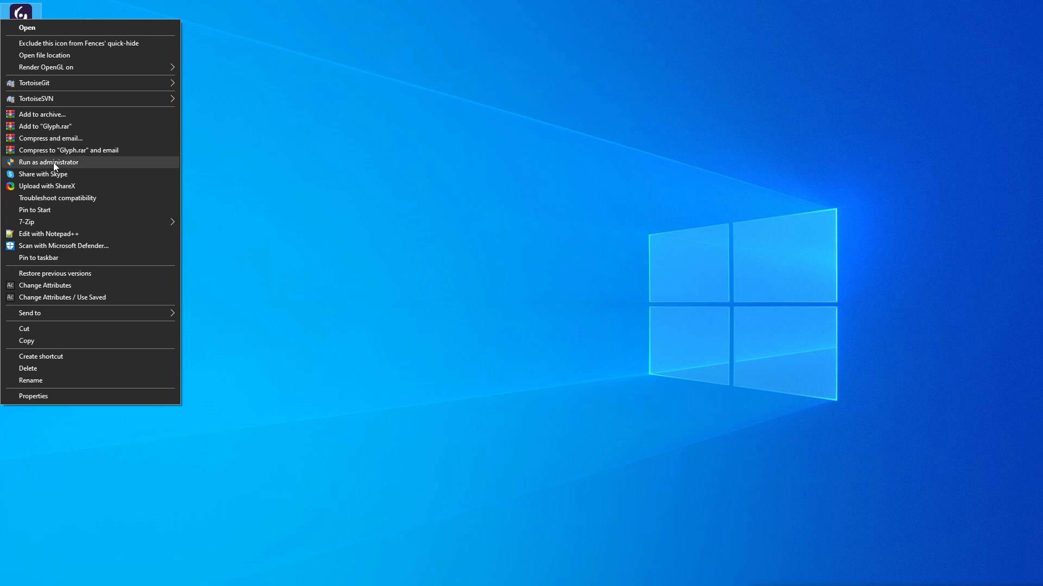
left_click(47, 162)
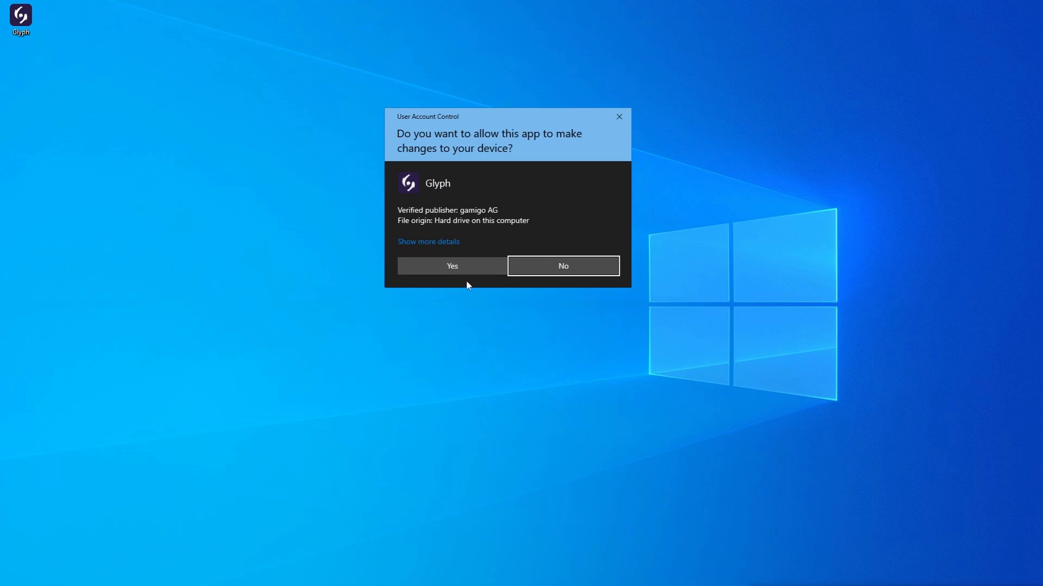
left_click(451, 265)
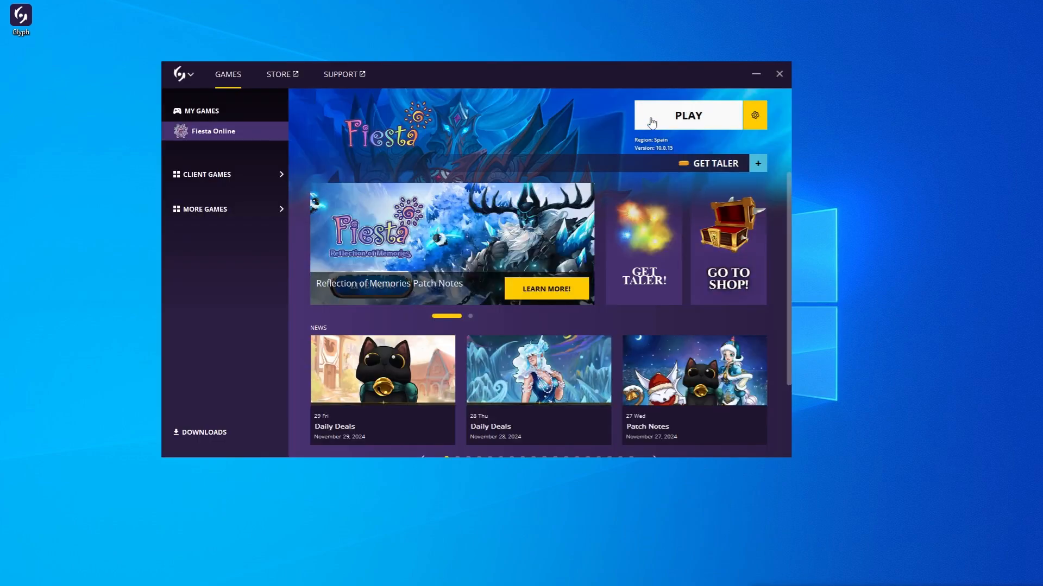
left_click(687, 115)
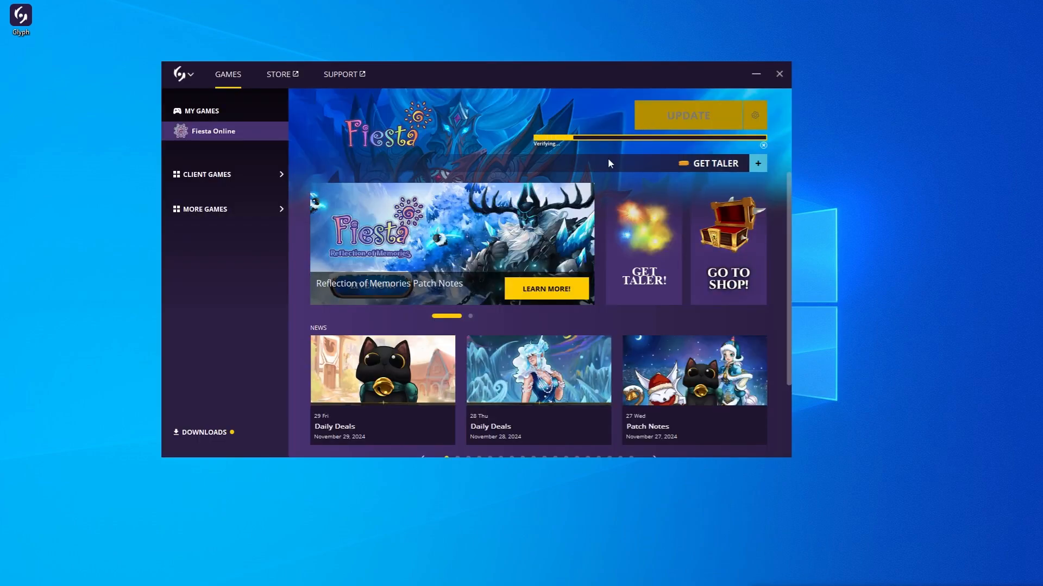